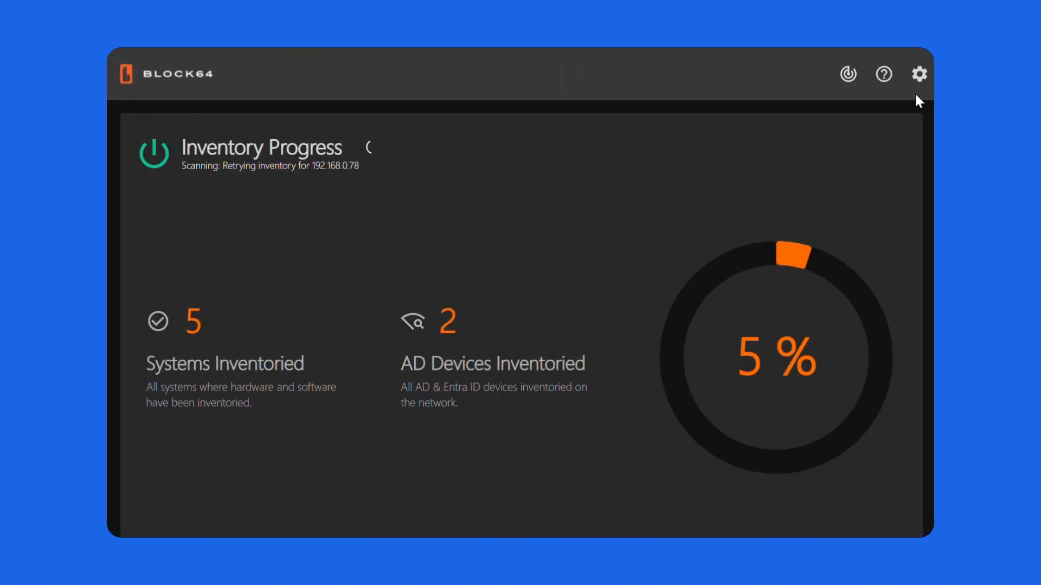
- Show the Active Directory settings page listing domain controller 192.168.0.206 as healthy
left_click(919, 73)
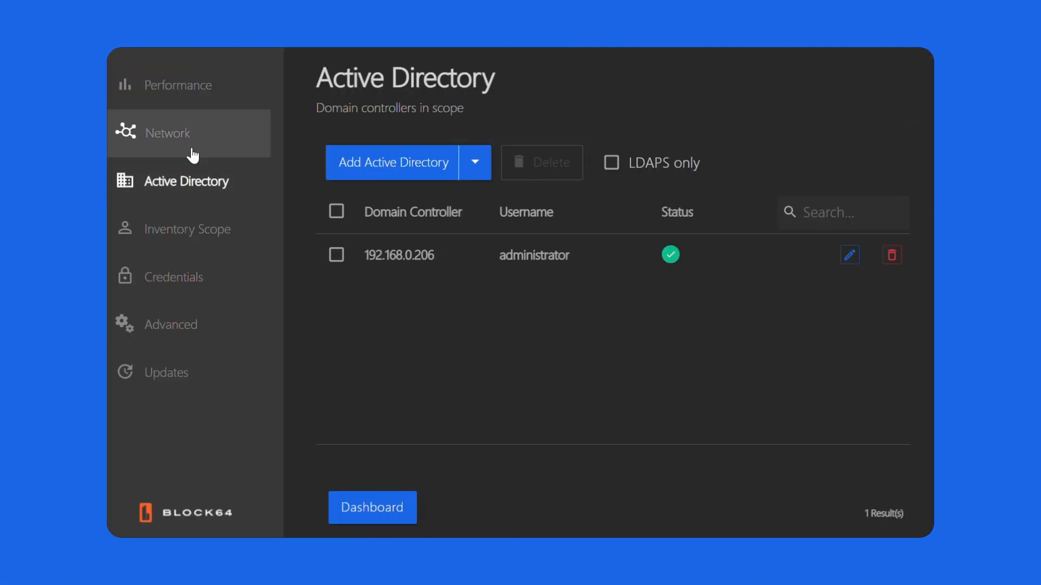